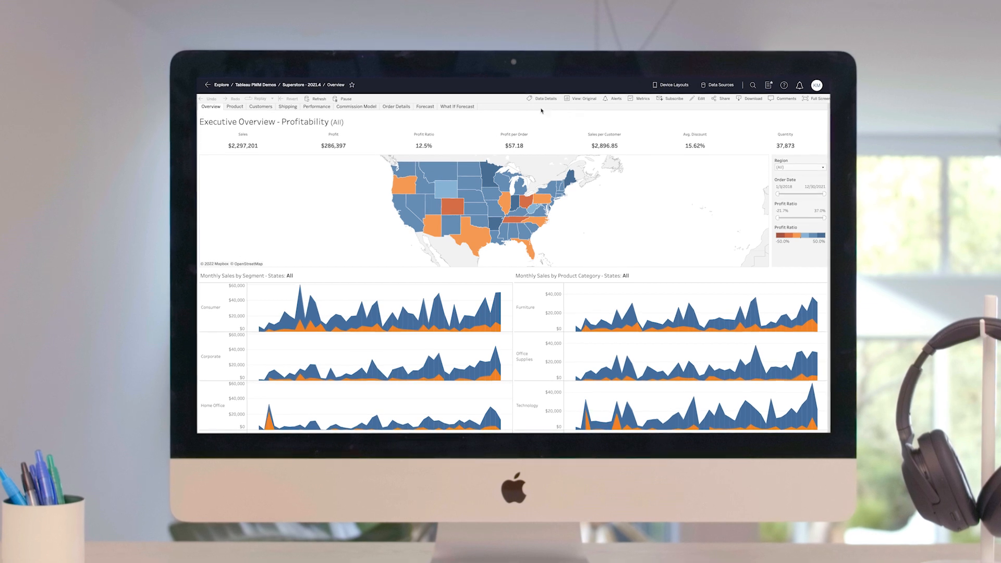
# Show the Data Details panel for the Overview dashboard, then return to Home.
pyautogui.click(542, 97)
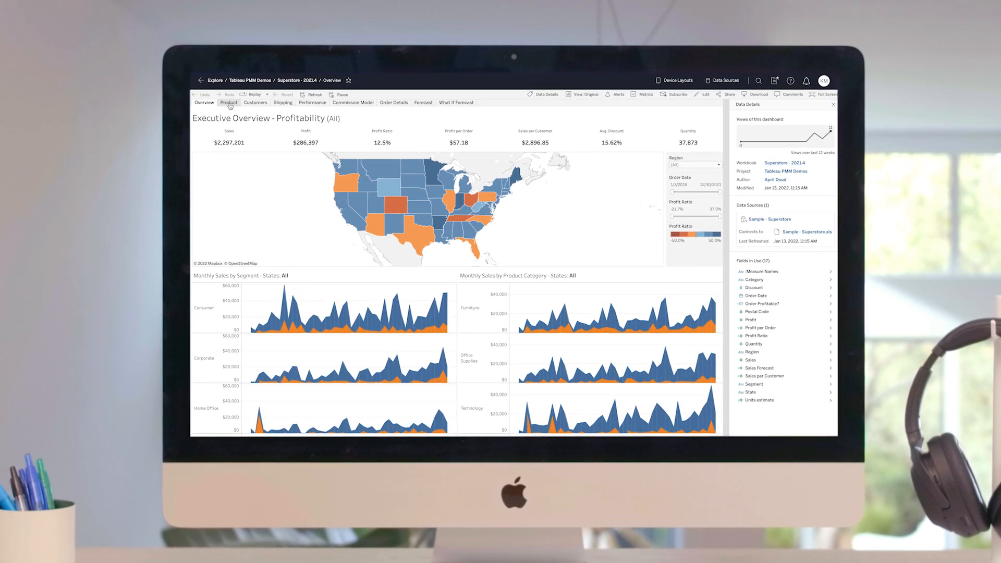
pyautogui.click(228, 102)
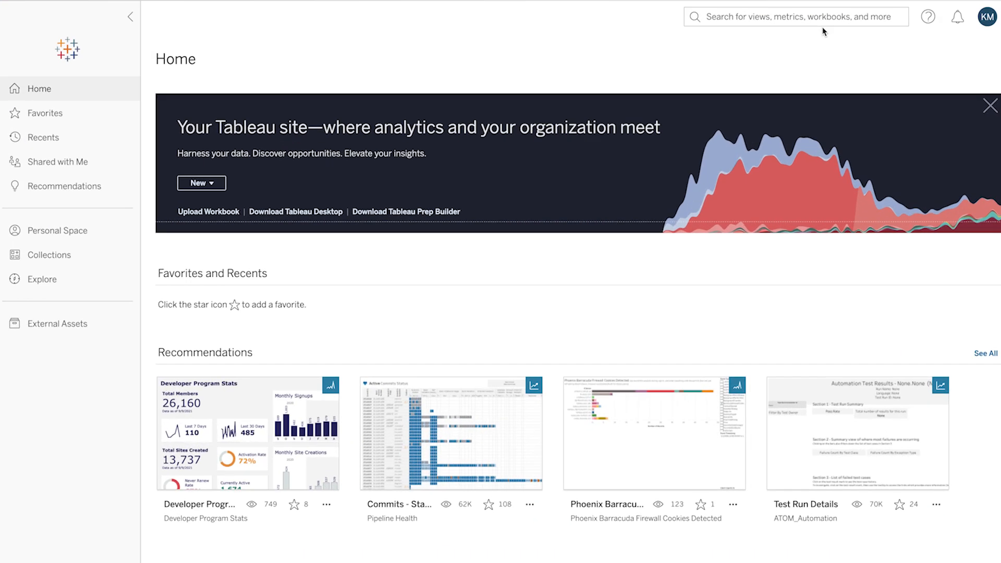
# Search the site for the Sample - Superstore data source, limited to Data Sources.
pyautogui.click(795, 16)
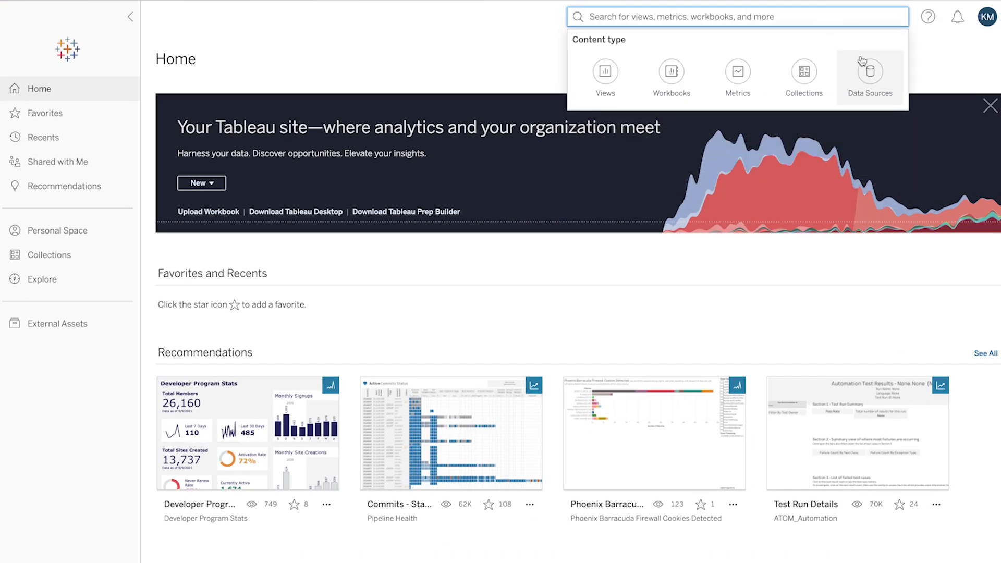
pyautogui.click(869, 71)
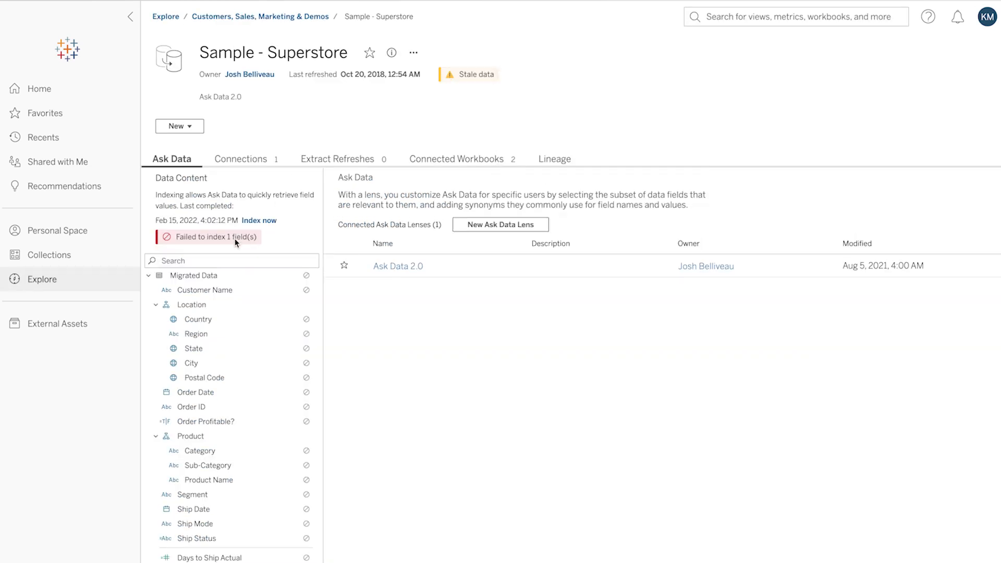
# View the Lineage of Sample - Superstore with its fields and connected content.
pyautogui.click(553, 159)
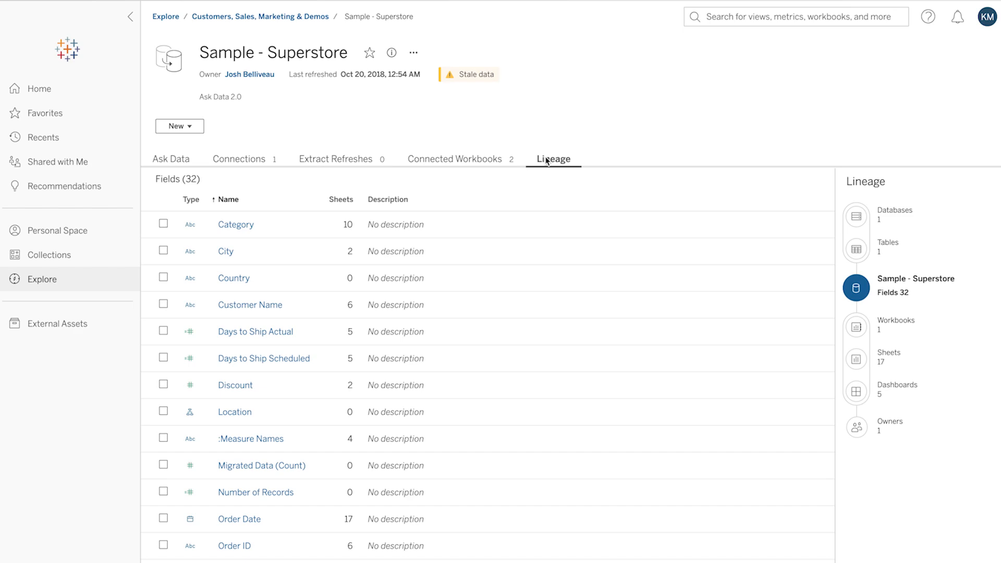
pyautogui.click(36, 89)
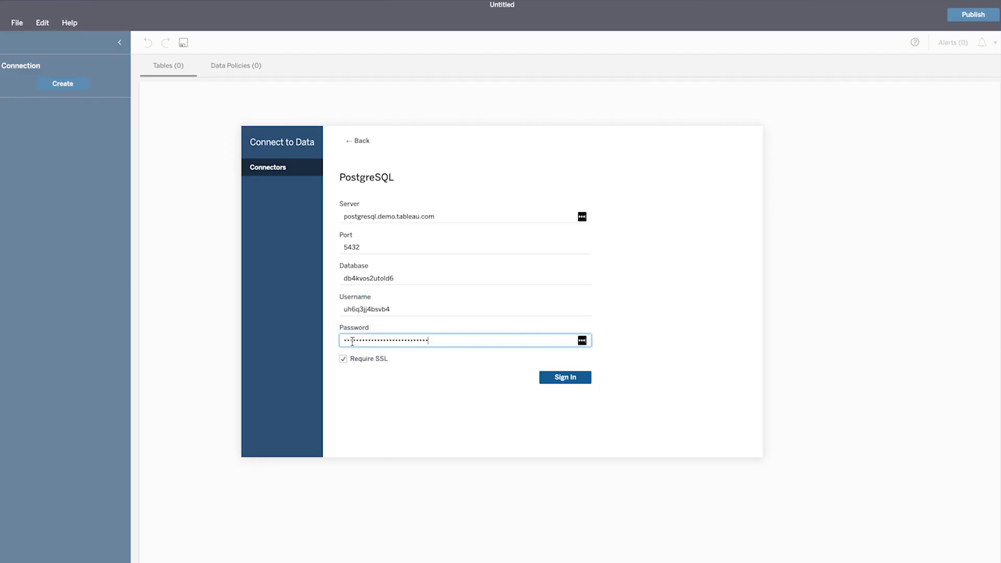
# Sign in to PostgreSQL, publish Sales Data 2022, and go to its Data Policies.
pyautogui.click(565, 377)
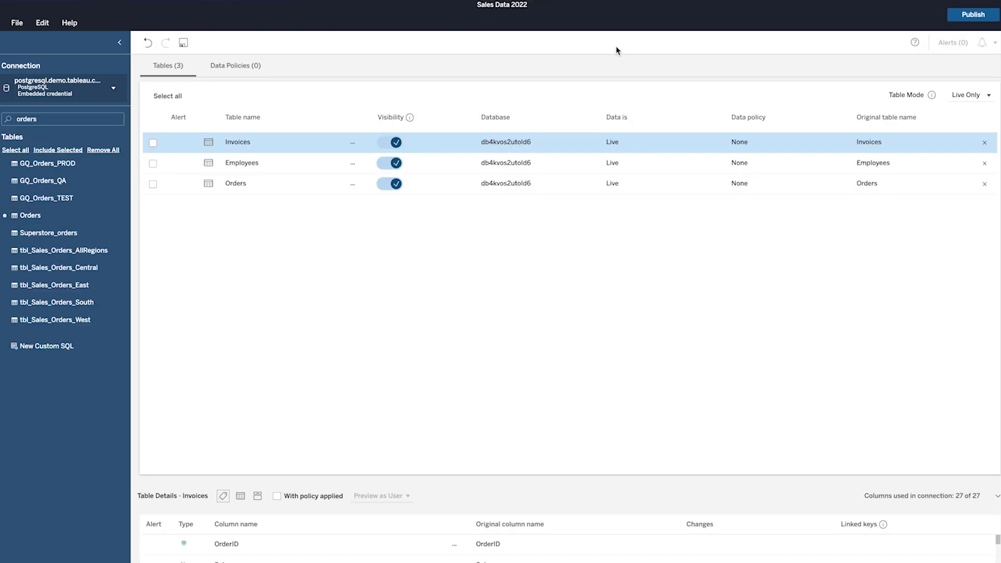
pyautogui.click(972, 14)
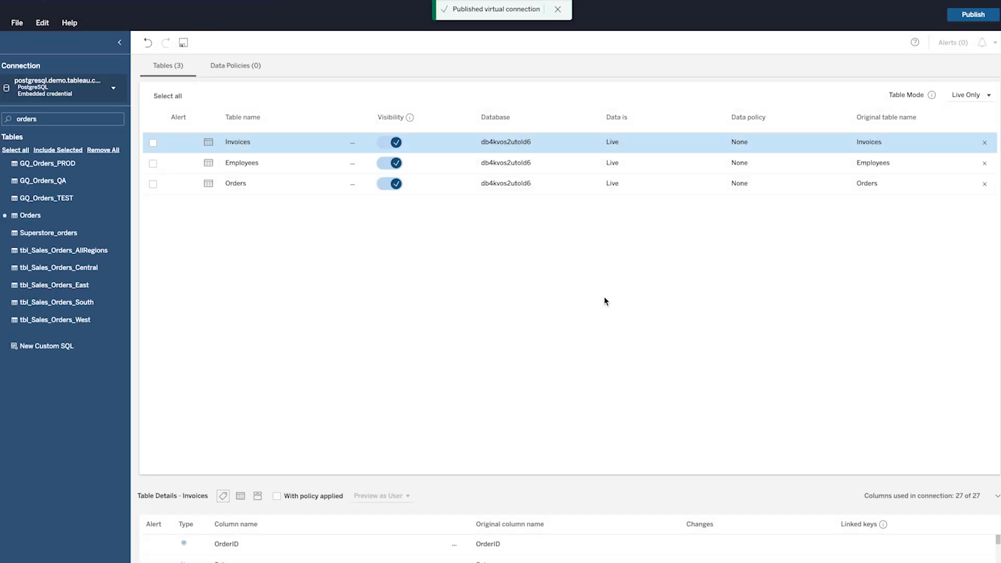
pyautogui.click(236, 65)
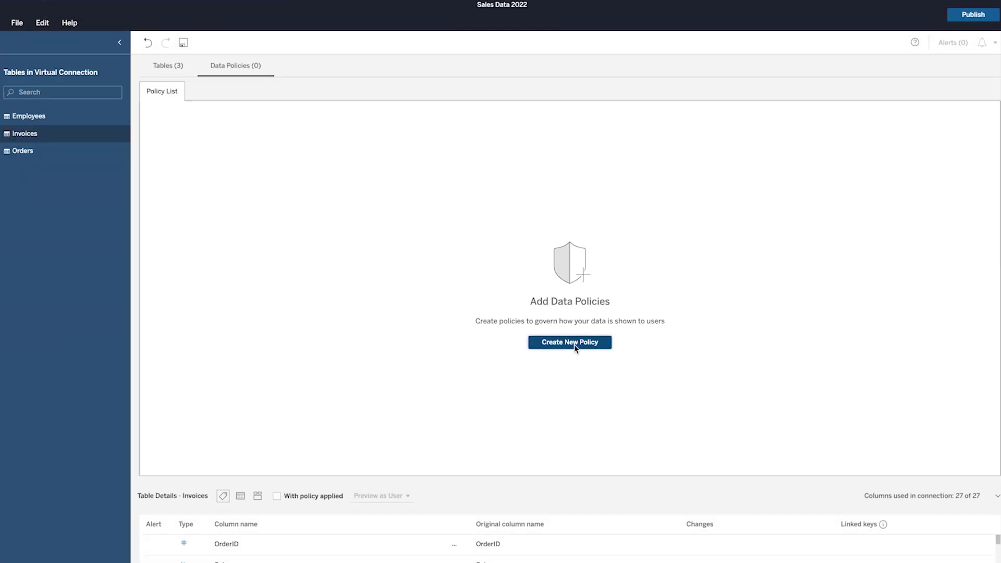
# Create a new policy on Invoices with condition [ShipCity]= "Seattle".
pyautogui.click(570, 342)
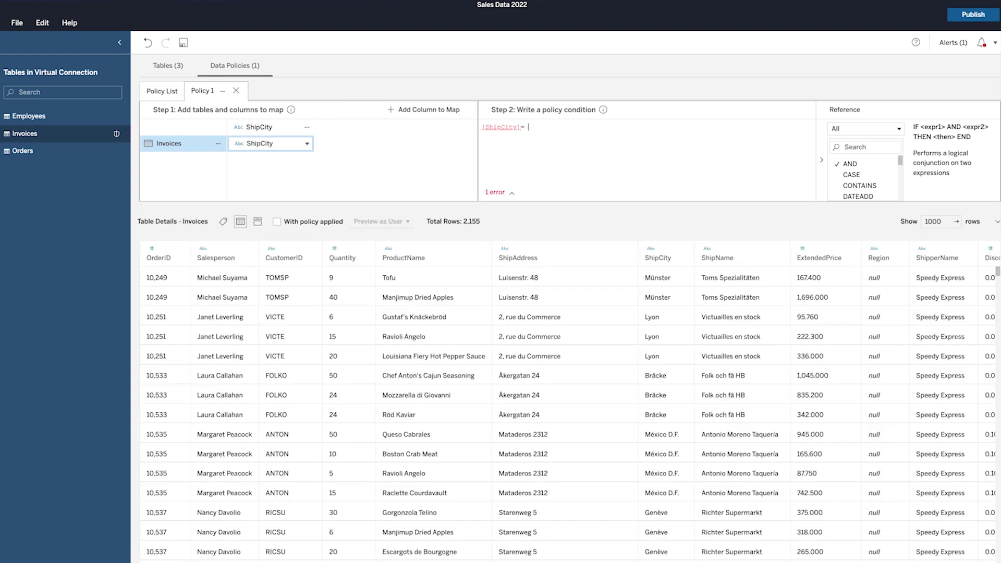
pyautogui.write('"Seattle"')
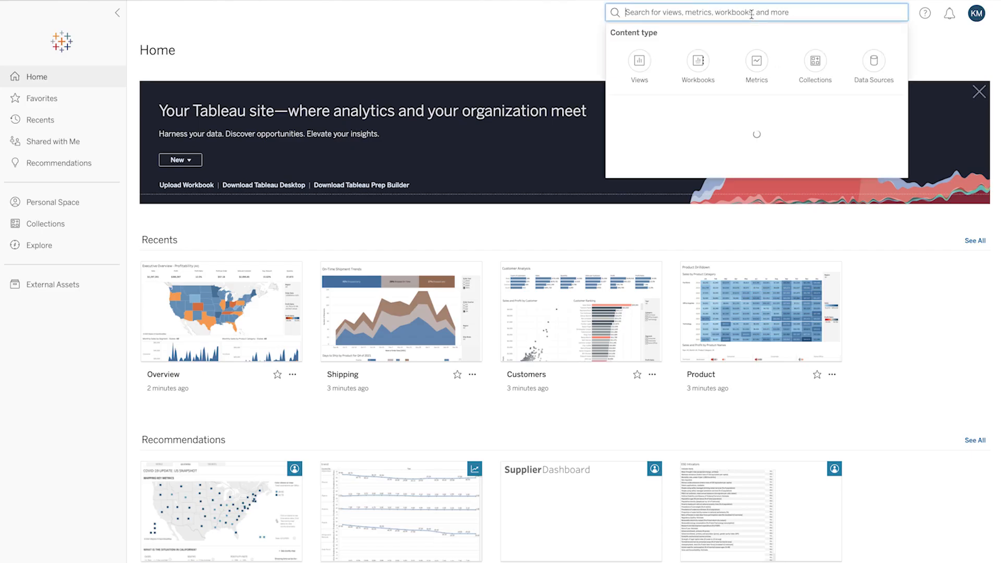
# Find and open the Overview dashboard and show its Data Details.
pyautogui.write('overview')
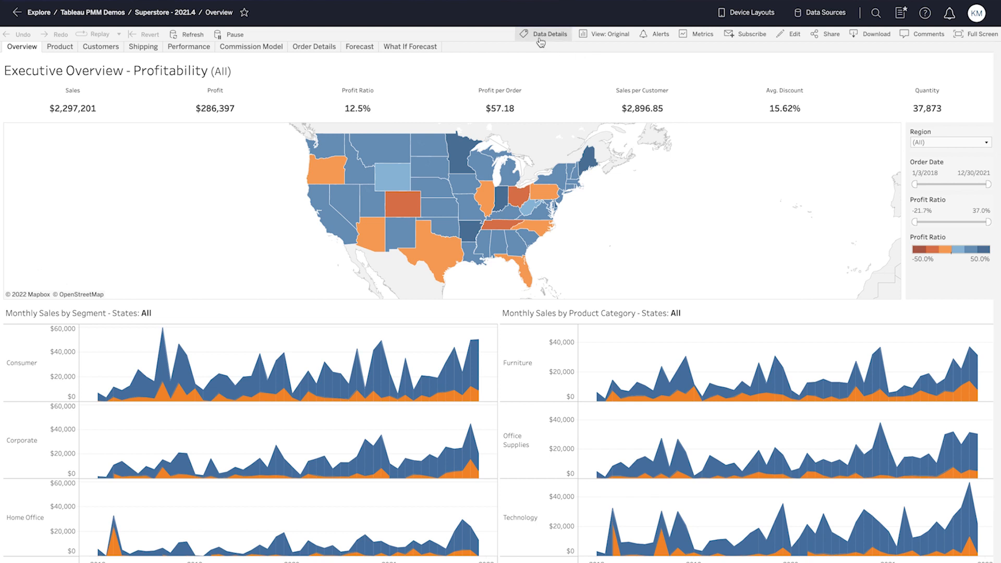
pyautogui.click(542, 33)
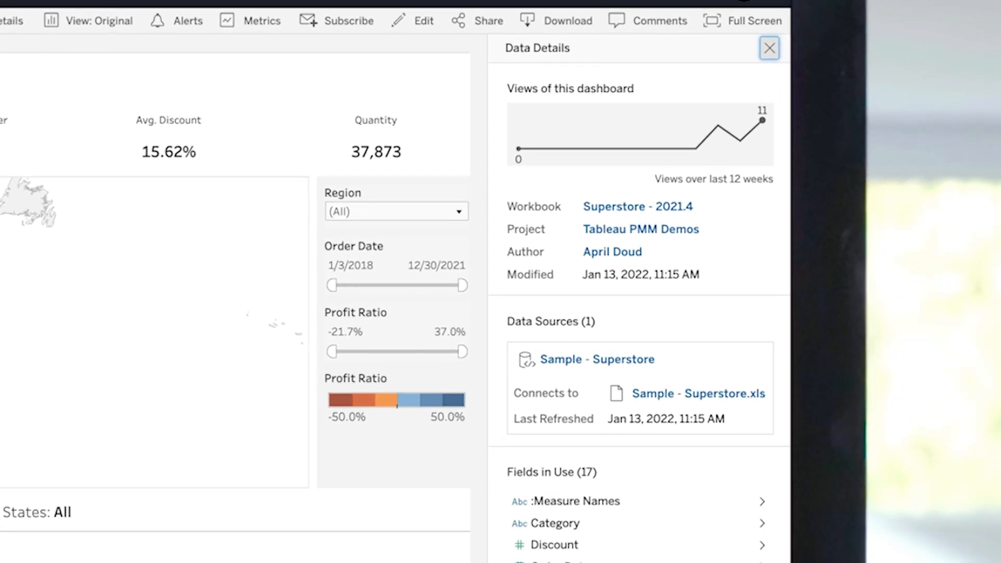
# Review Data Details for the Product Drilldown and Customer Analysis dashboards.
pyautogui.click(48, 47)
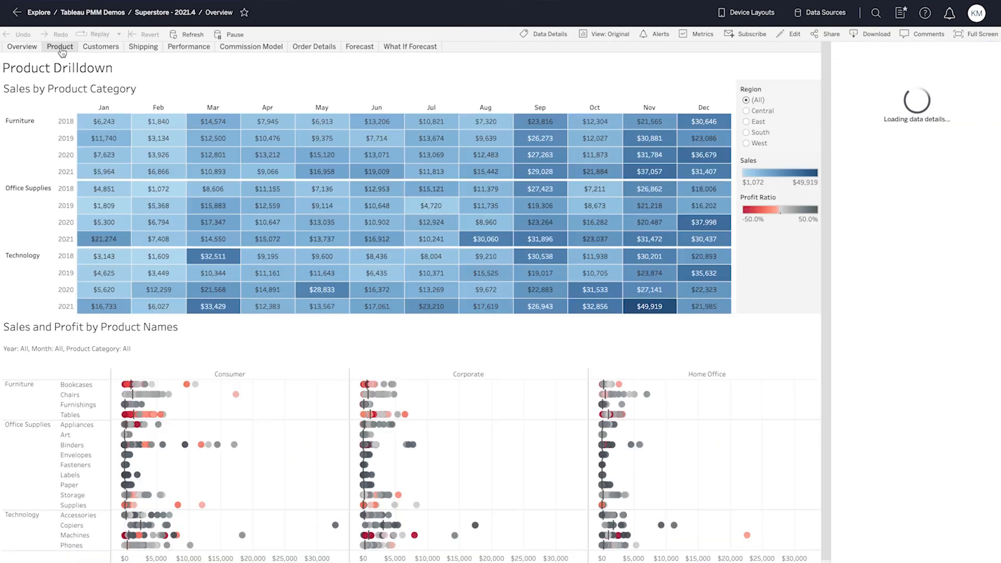
pyautogui.click(525, 33)
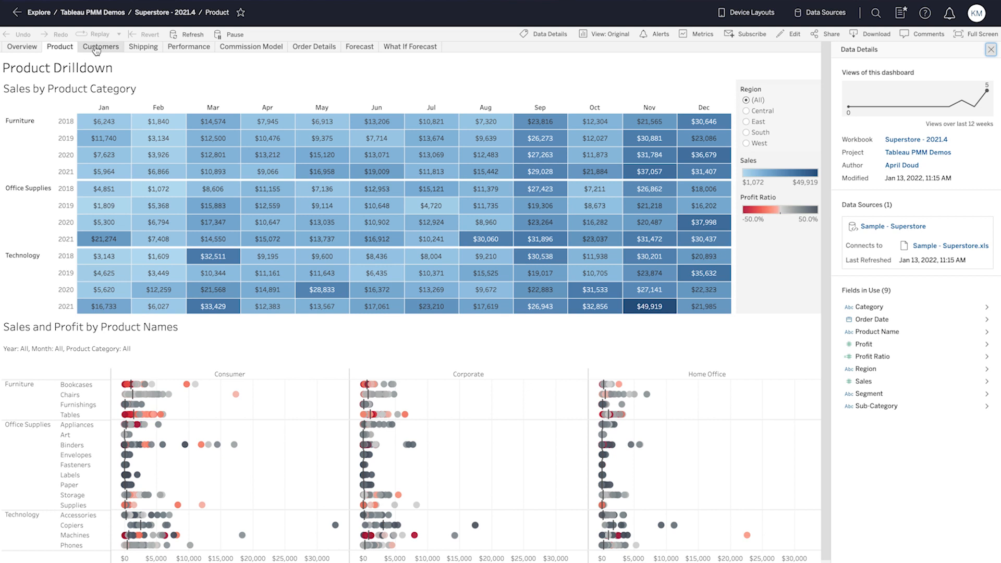
pyautogui.click(100, 47)
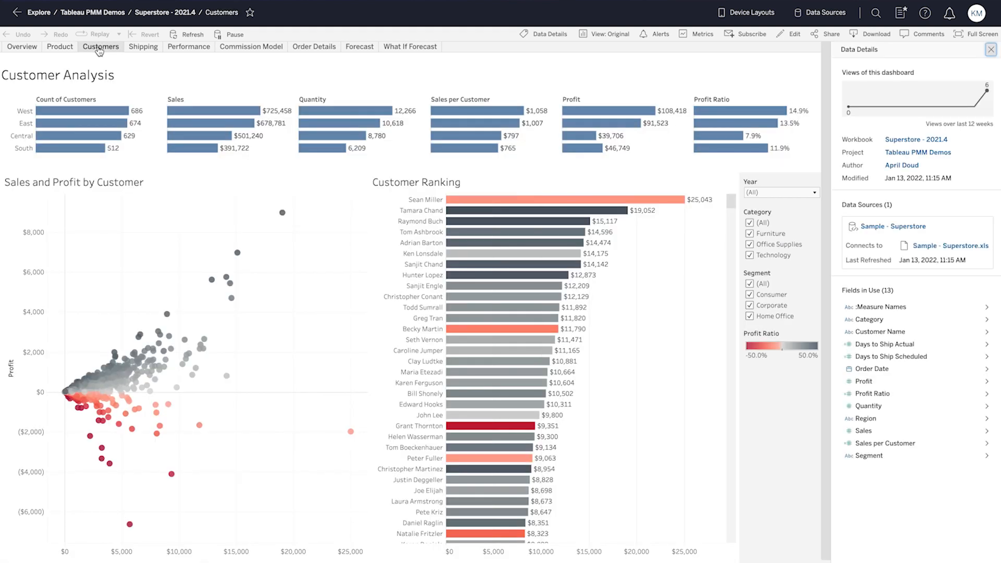